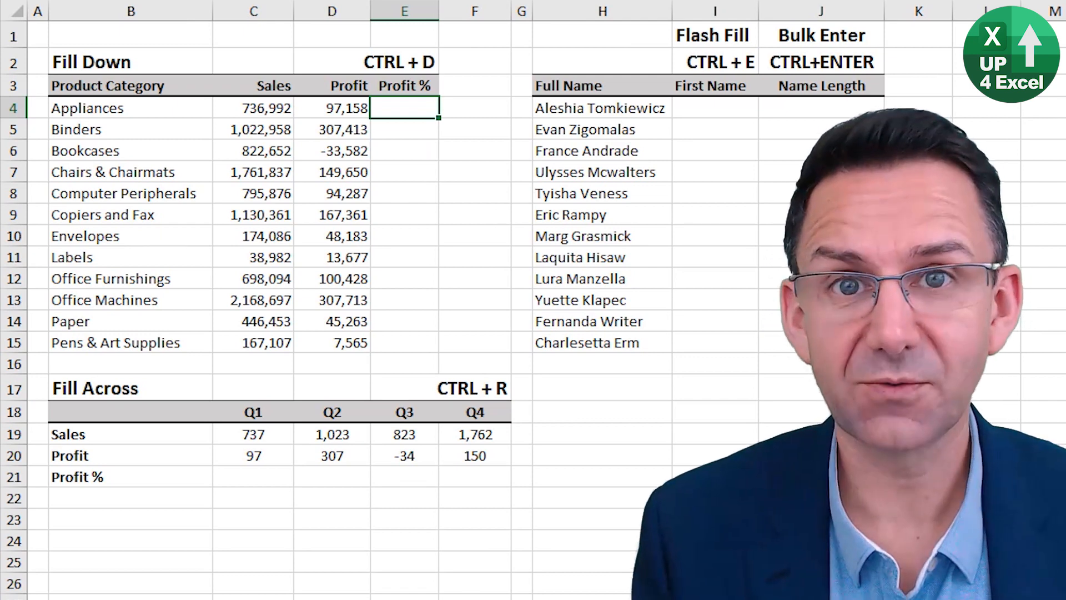
Enter =D4/C4 for Appliances in E4 and fill it down through E15
{"action": "type", "text": "=D4"}
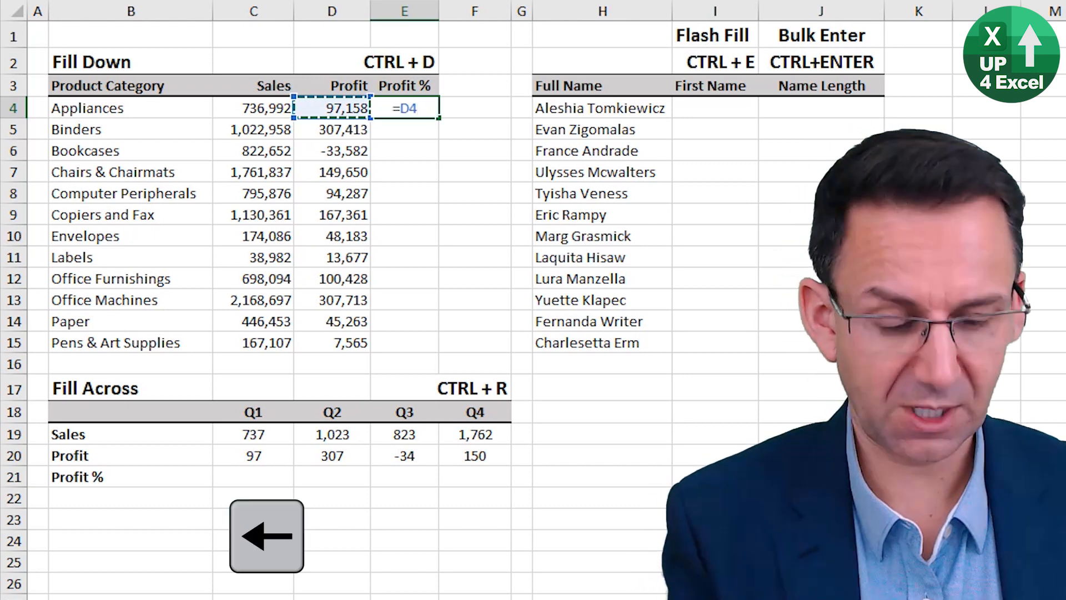
{"action": "key", "text": "enter"}
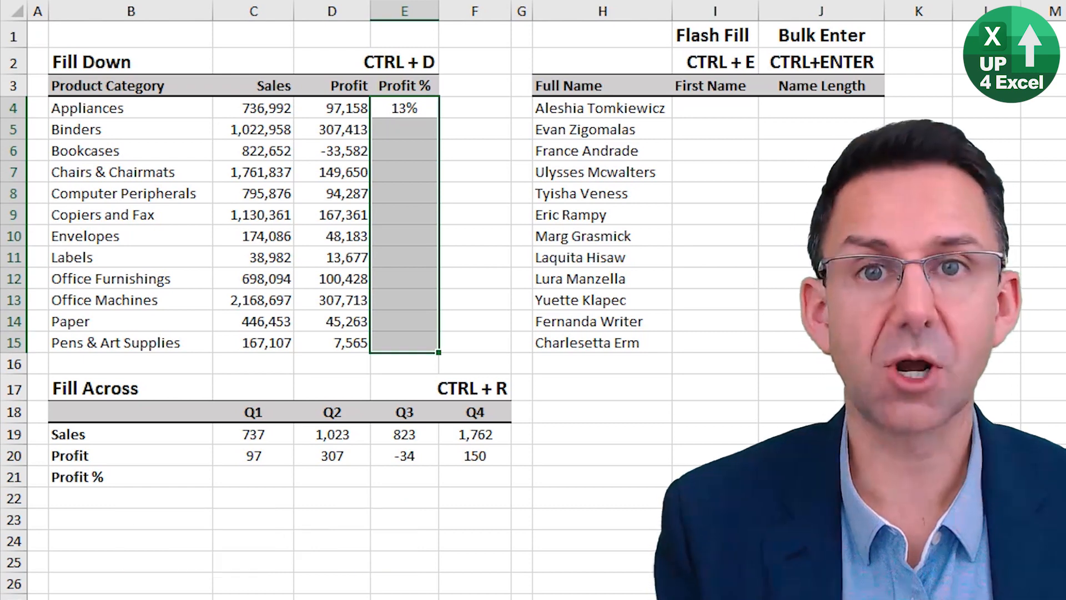
{"action": "key", "text": "ctrl+d"}
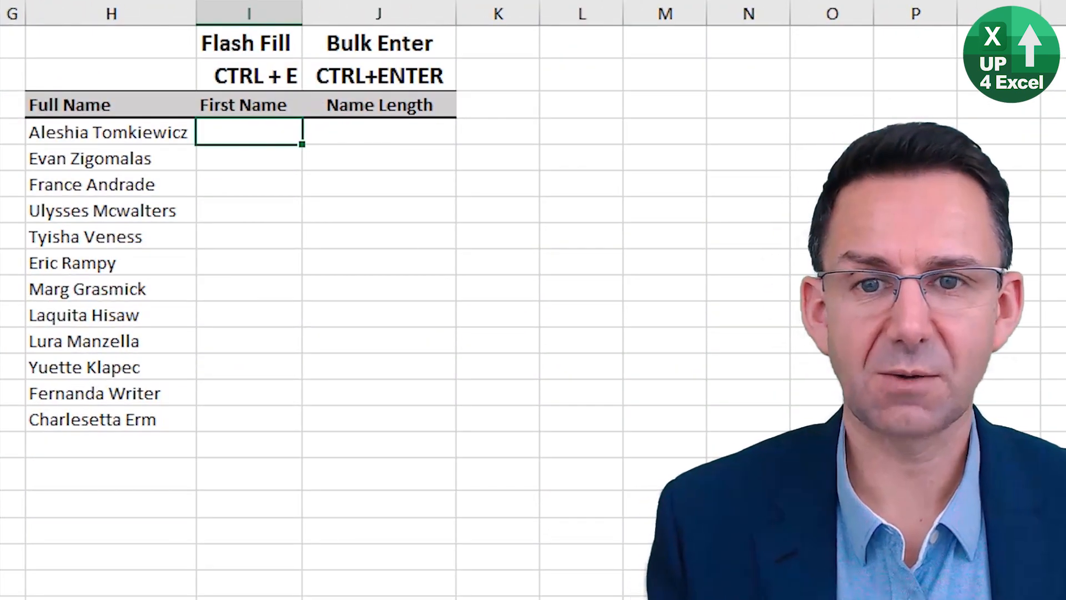
Type 'Aleshia' as the first example, then Flash Fill the remaining first names
{"action": "type", "text": "Ale"}
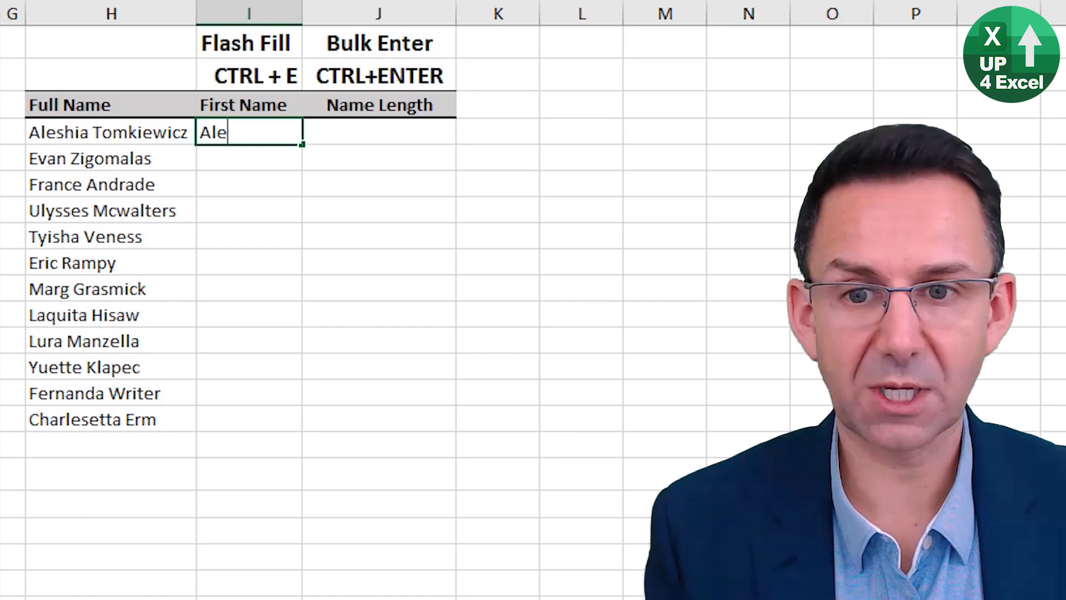
{"action": "type", "text": "shia"}
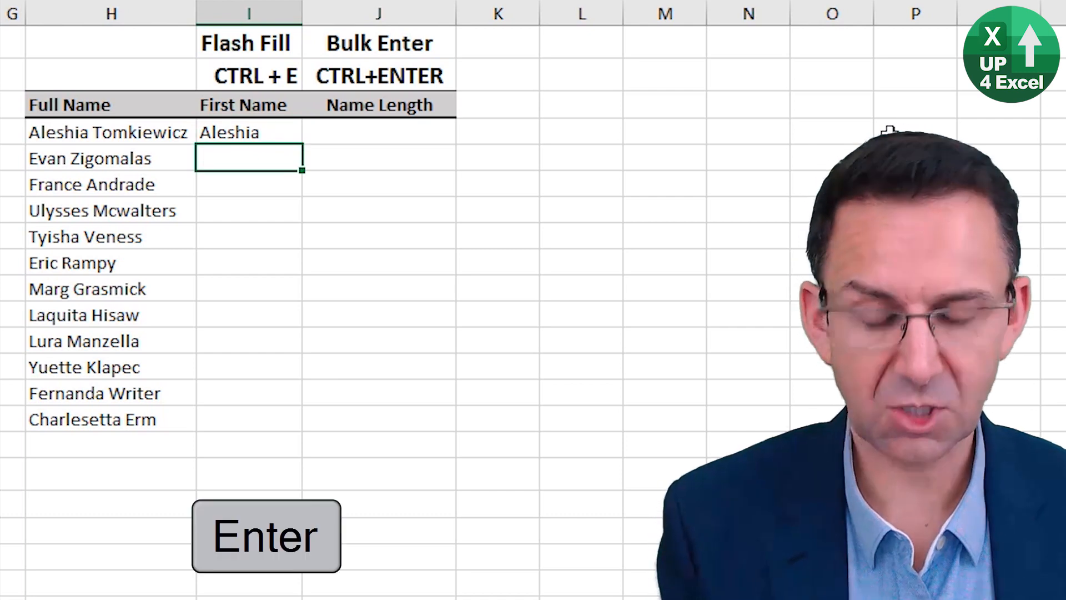
{"action": "key", "text": "ctrl+e"}
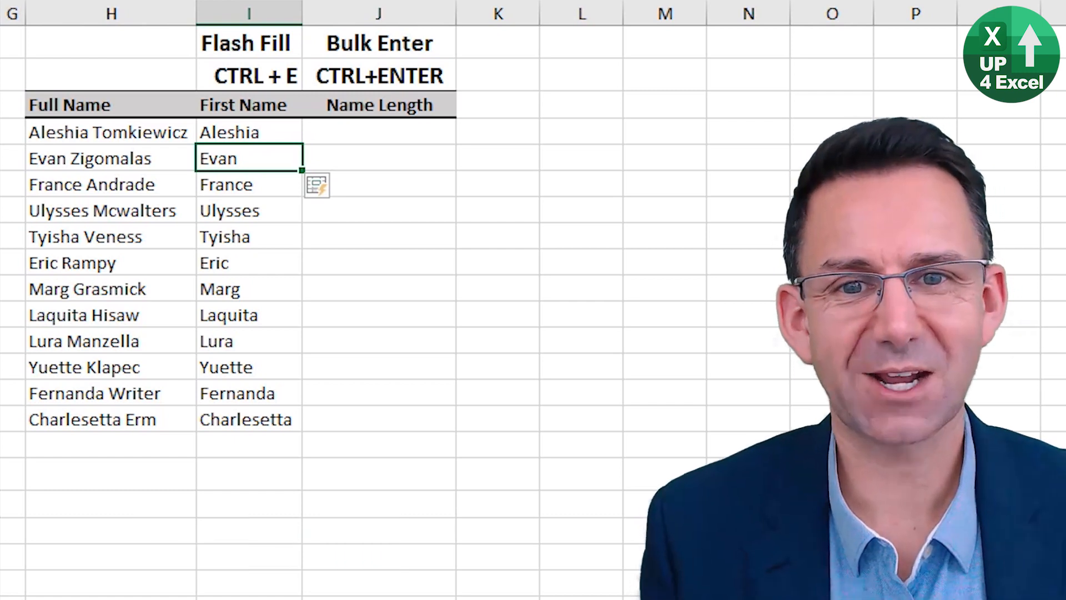
{"action": "left_click", "coordinate": [378, 132]}
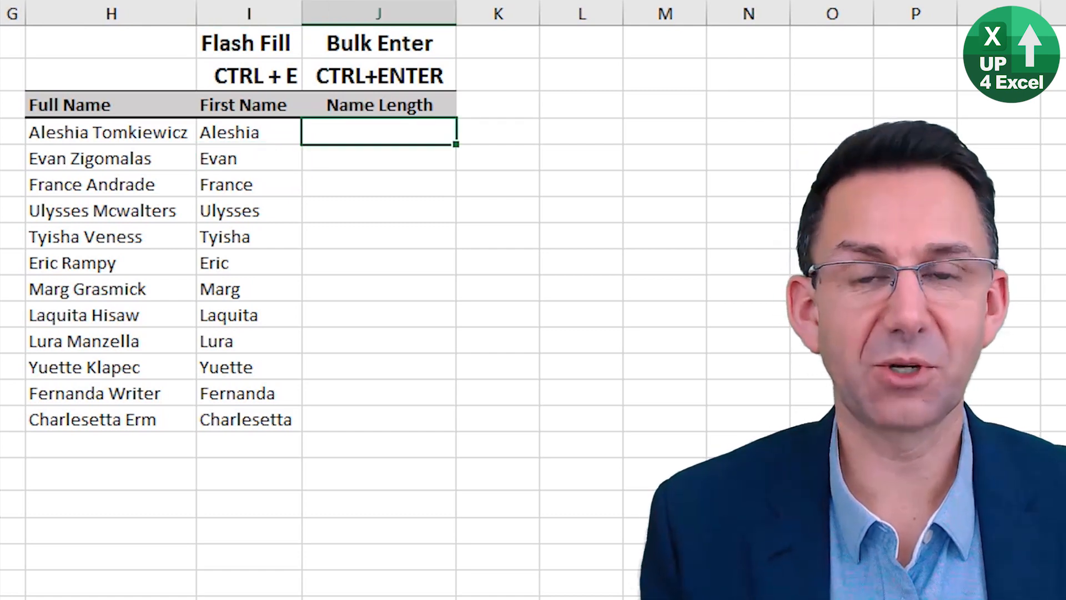
Enter =LEN(I4) into all selected Name Length cells J4:J15 at once
{"action": "key", "text": "shift+down"}
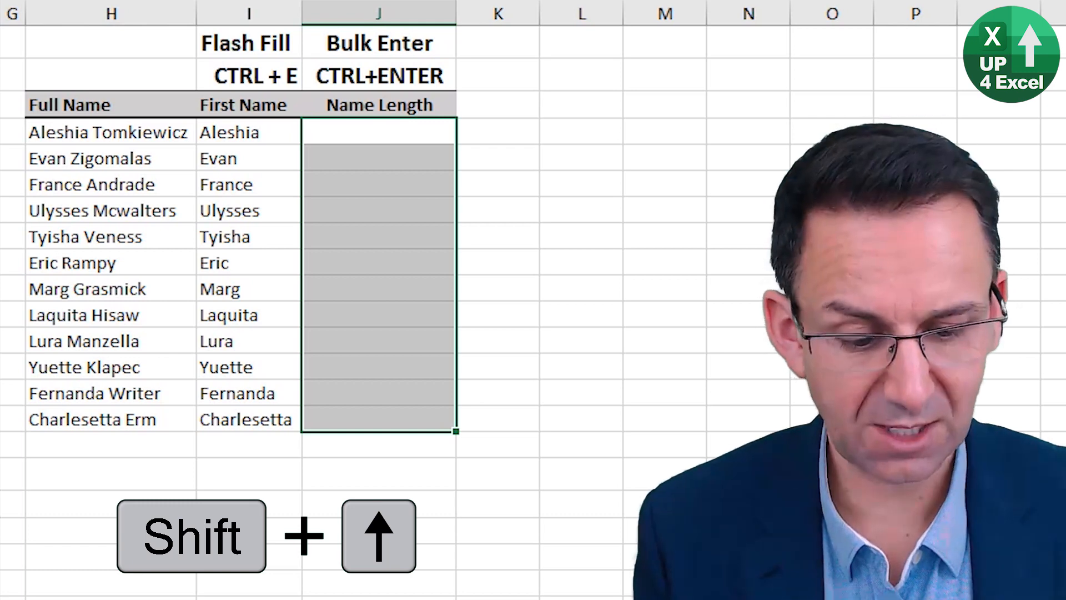
{"action": "type", "text": "=len("}
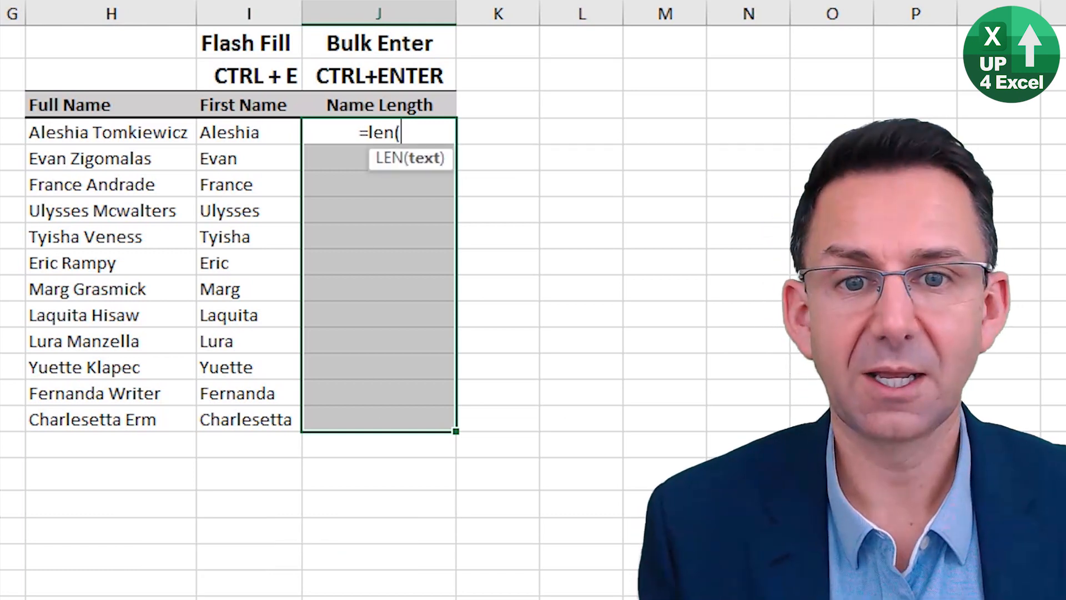
{"action": "left_click", "coordinate": [248, 133]}
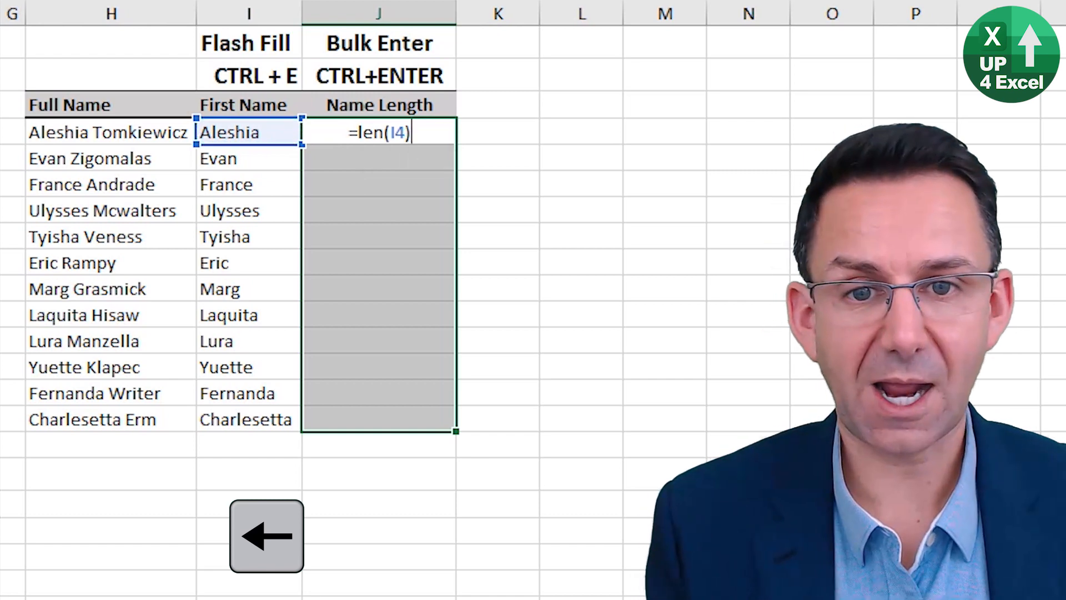
{"action": "key", "text": "ctrl+enter"}
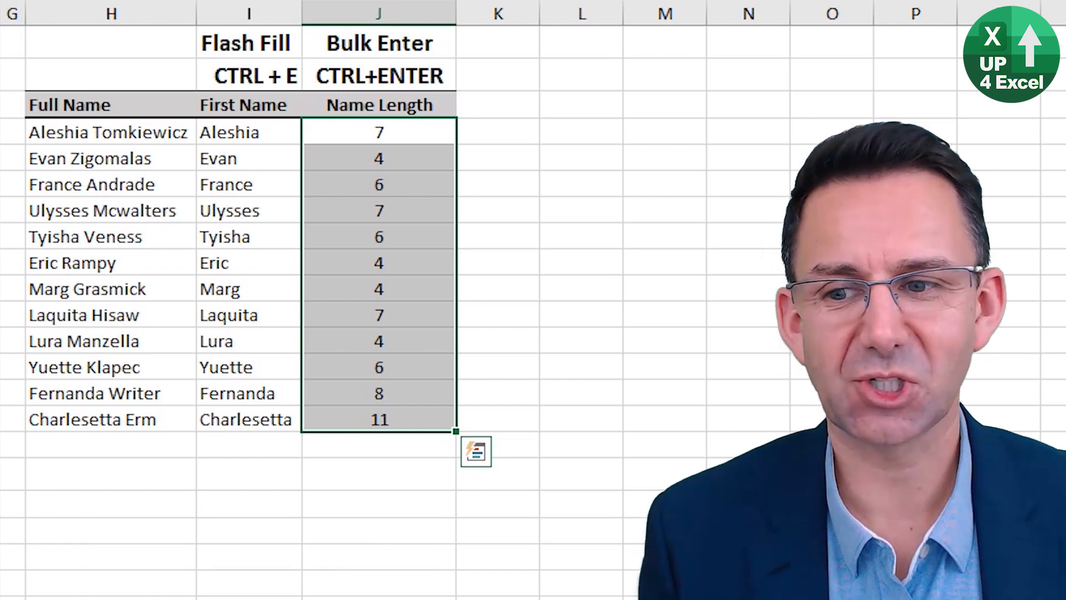
Begin the Q1 Profit % formula in C21 of the Fill Across table
{"action": "scroll", "scroll_direction": "down", "scroll_amount": 3}
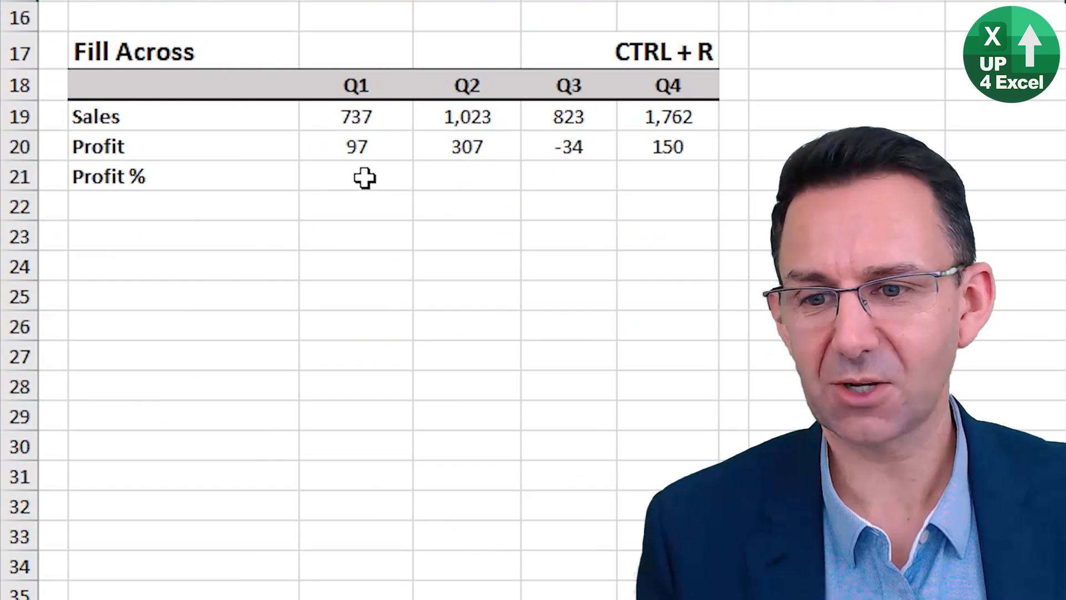
{"action": "left_click", "coordinate": [355, 176]}
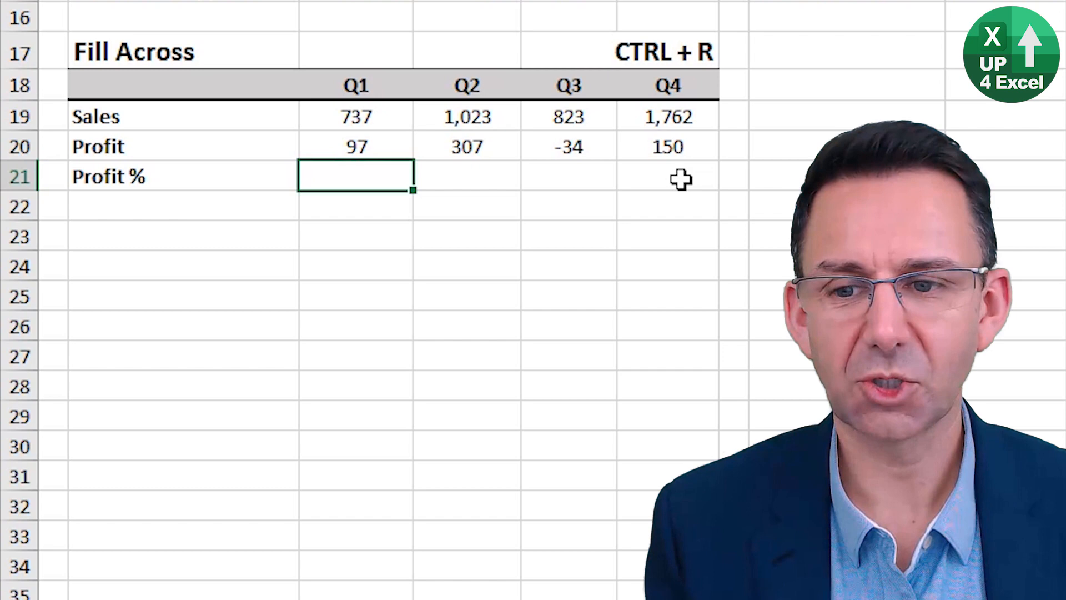
{"action": "type", "text": "=C20/C19"}
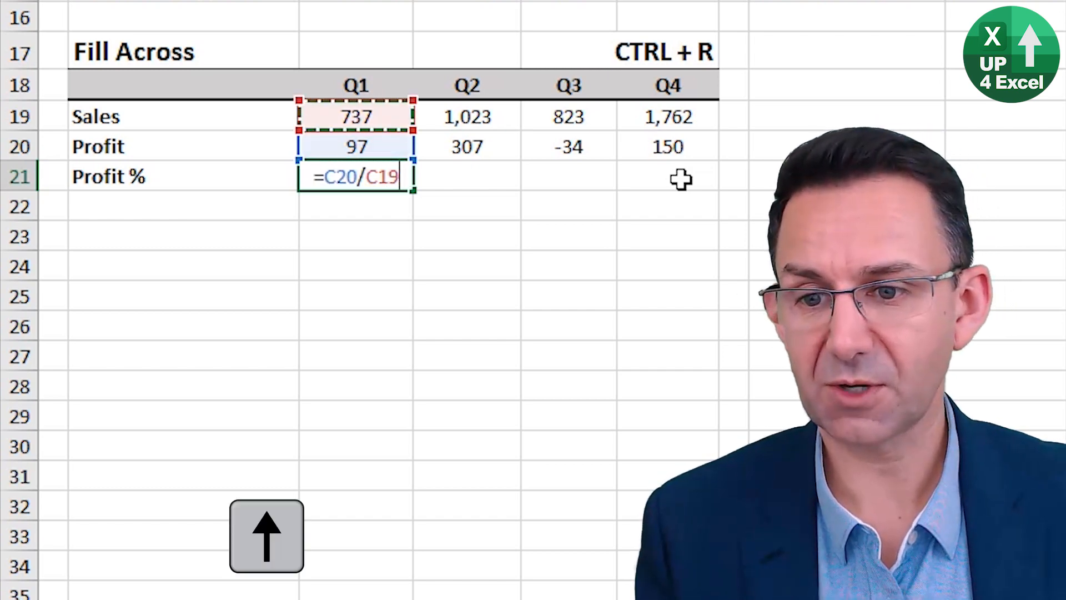
Confirm =C20/C19 and fill it right across Q1 through Q4
{"action": "key", "text": "Enter"}
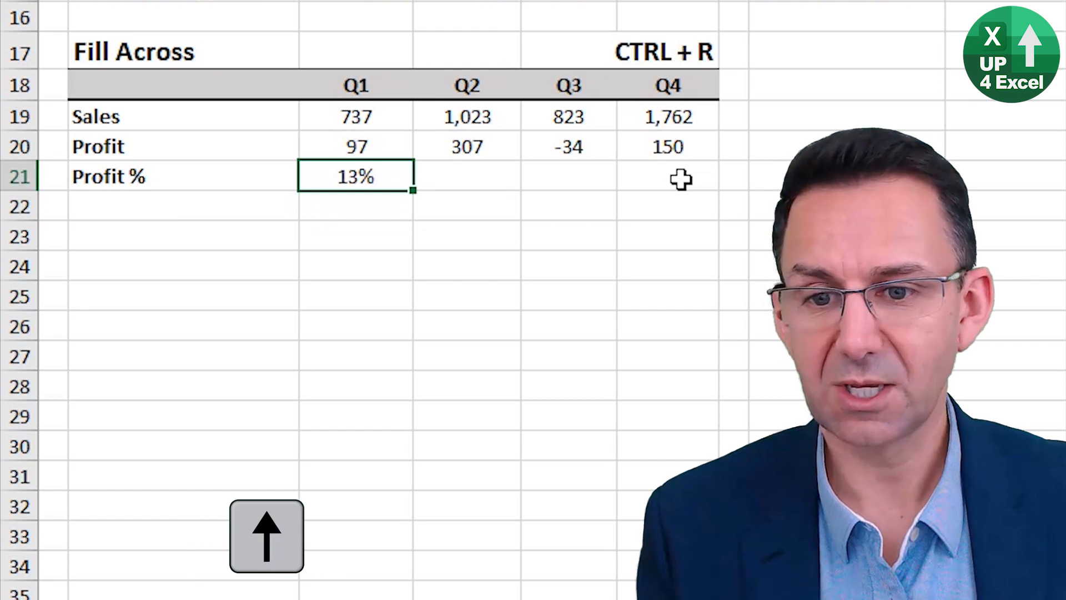
{"action": "key", "text": "shift+right"}
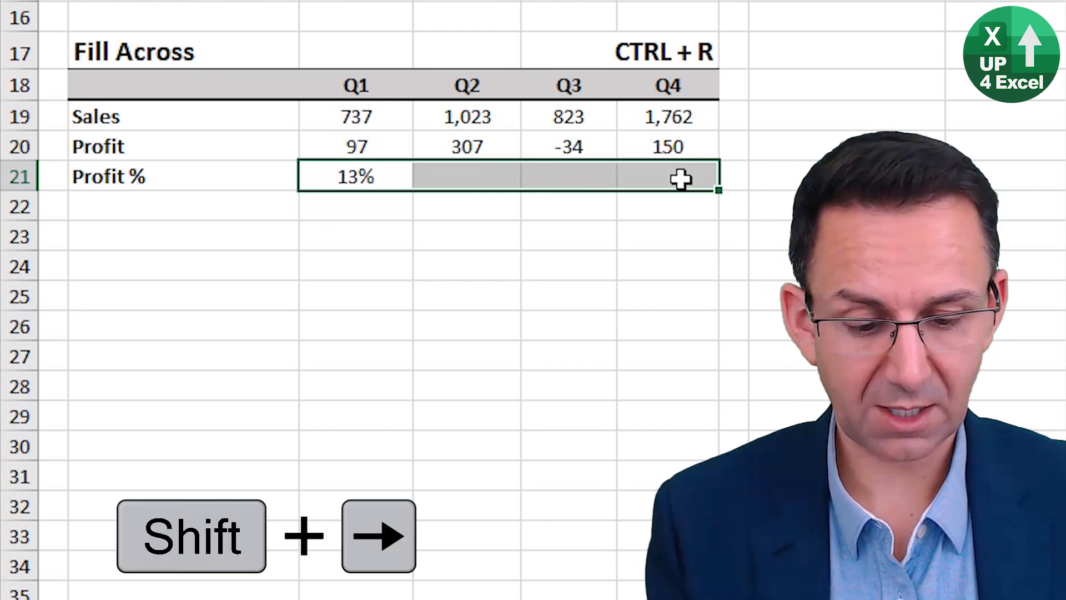
{"action": "key", "text": "ctrl+r"}
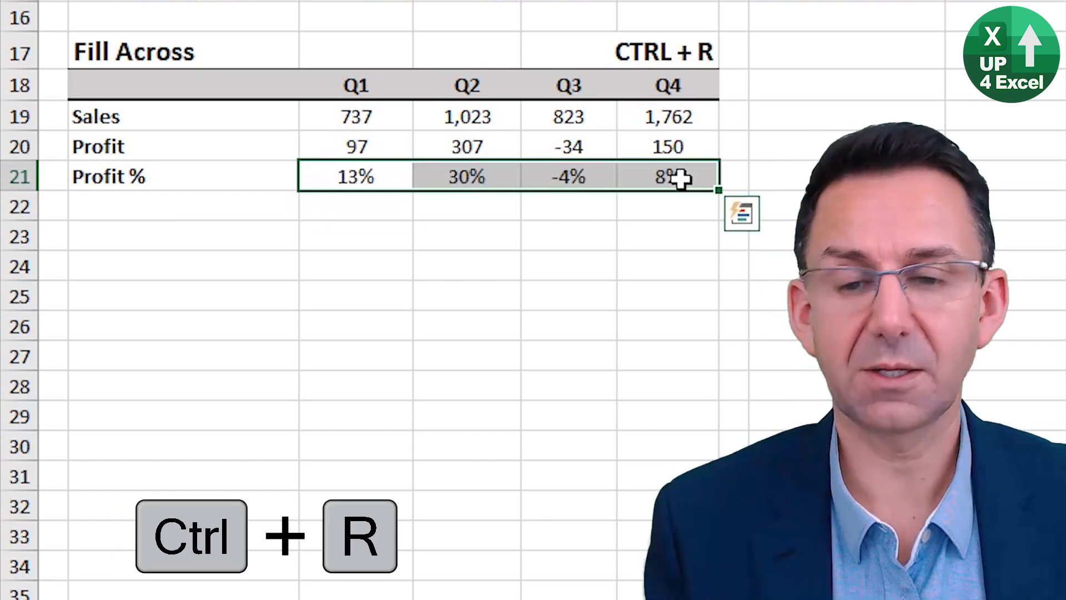